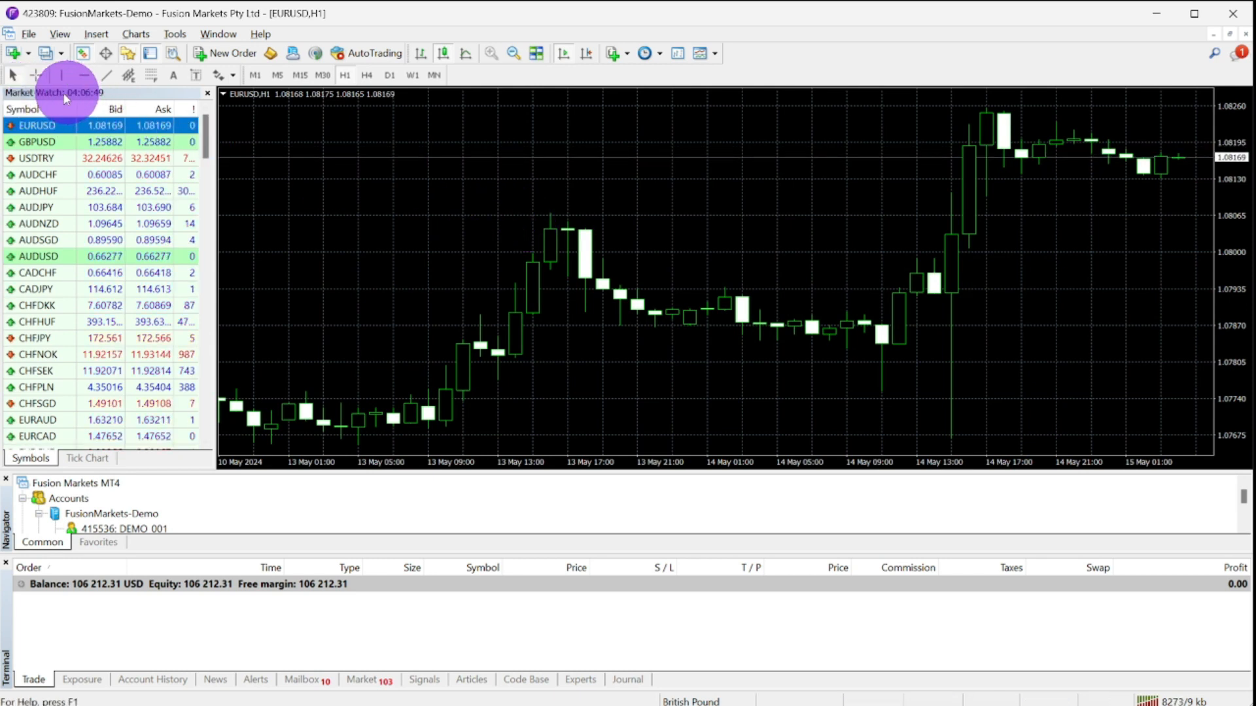
Step: Place a 0.20-lot EURUSD buy at market from Market Watch and confirm it
{"action": "right_click", "coordinate": [37, 126]}
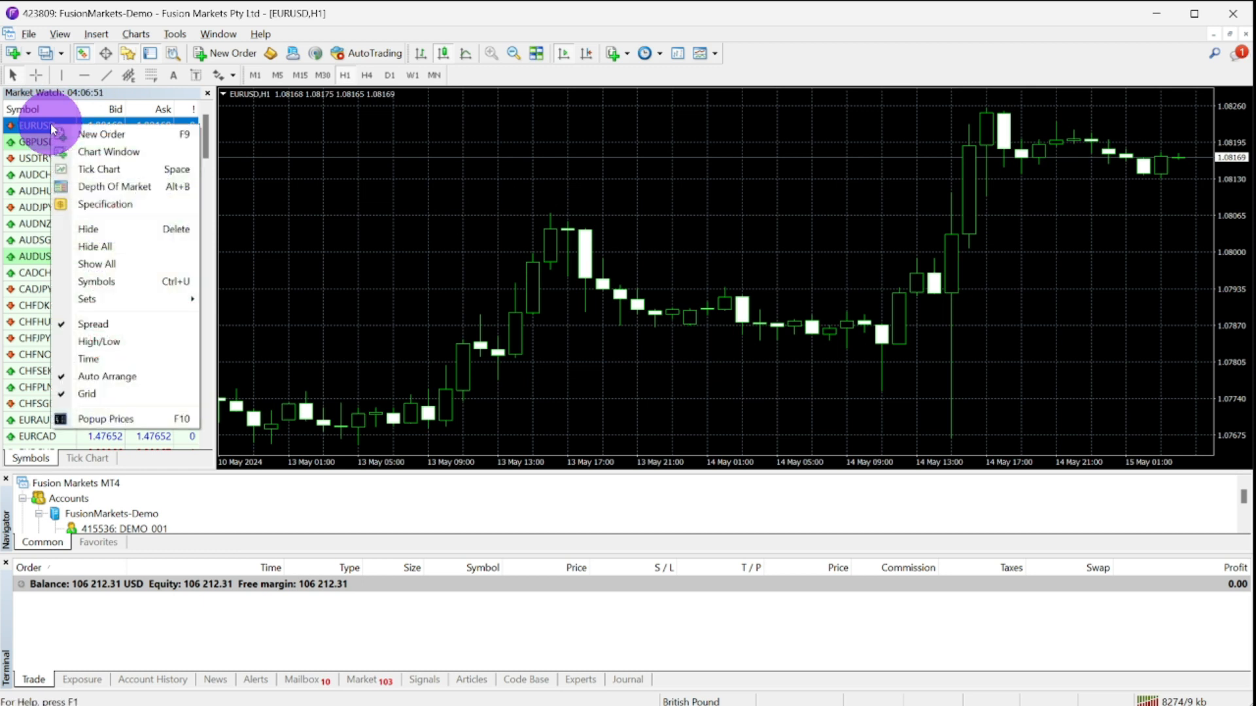
{"action": "left_click", "coordinate": [101, 135]}
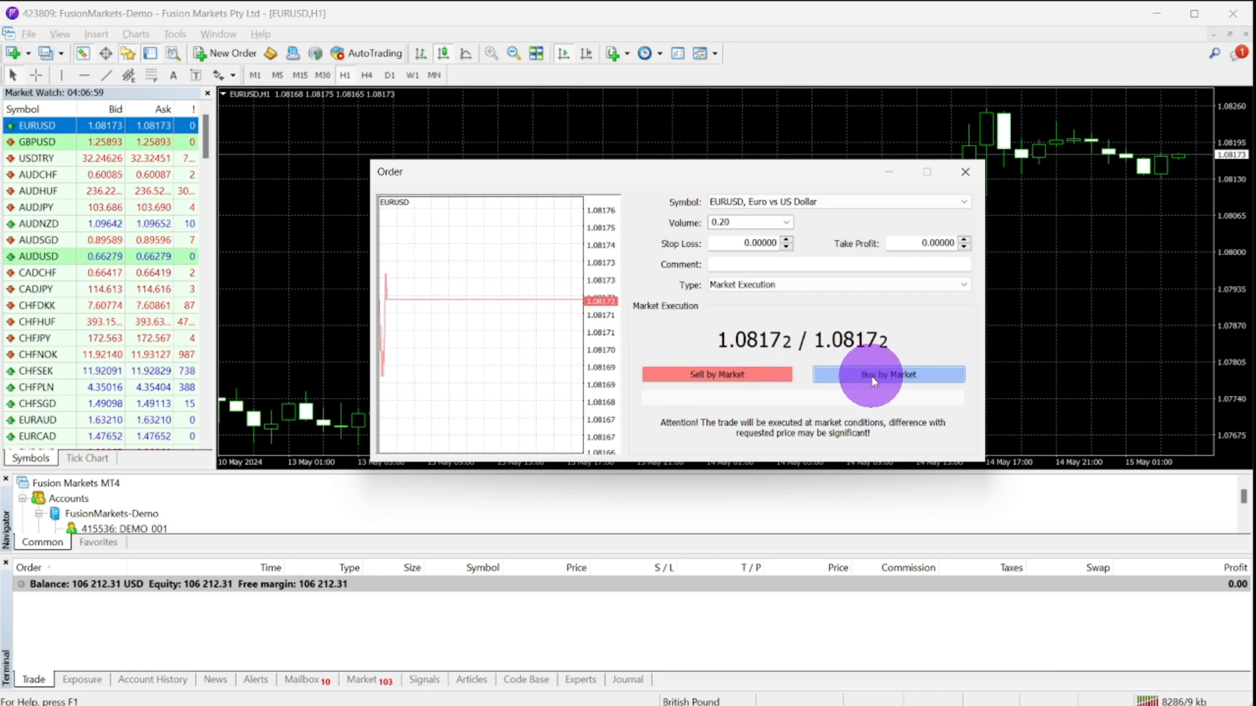
{"action": "left_click", "coordinate": [888, 374]}
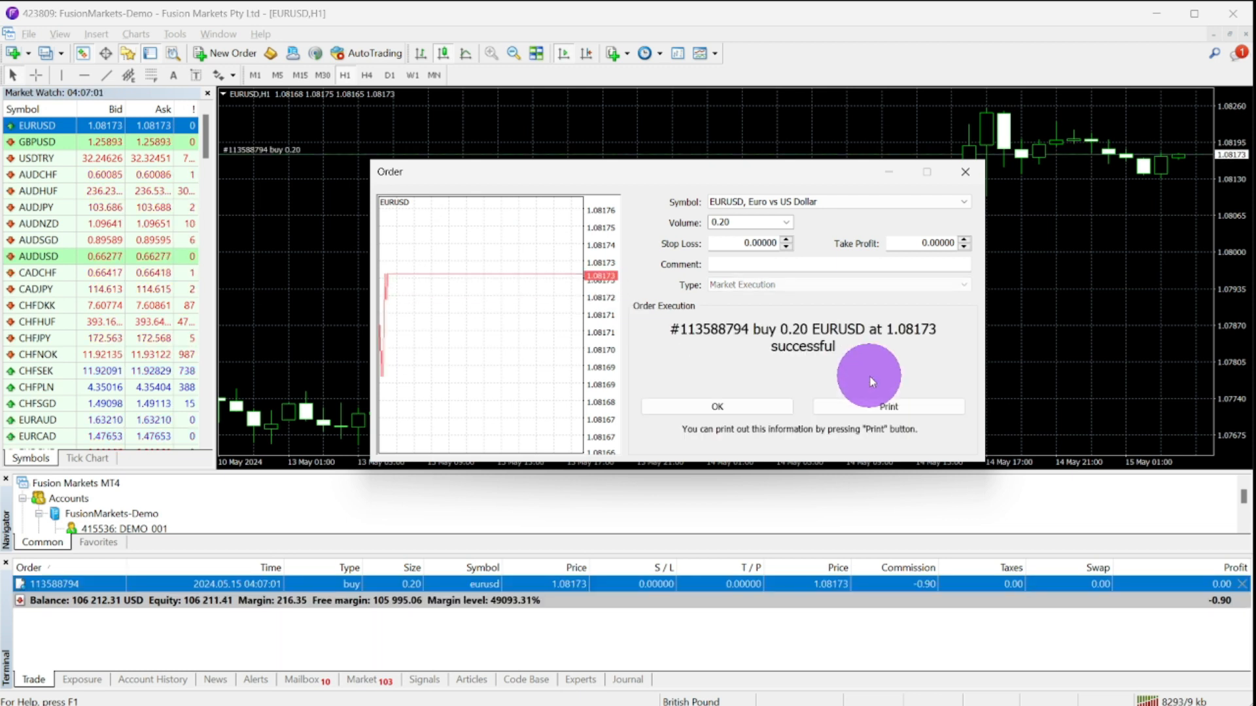
{"action": "left_click", "coordinate": [717, 407]}
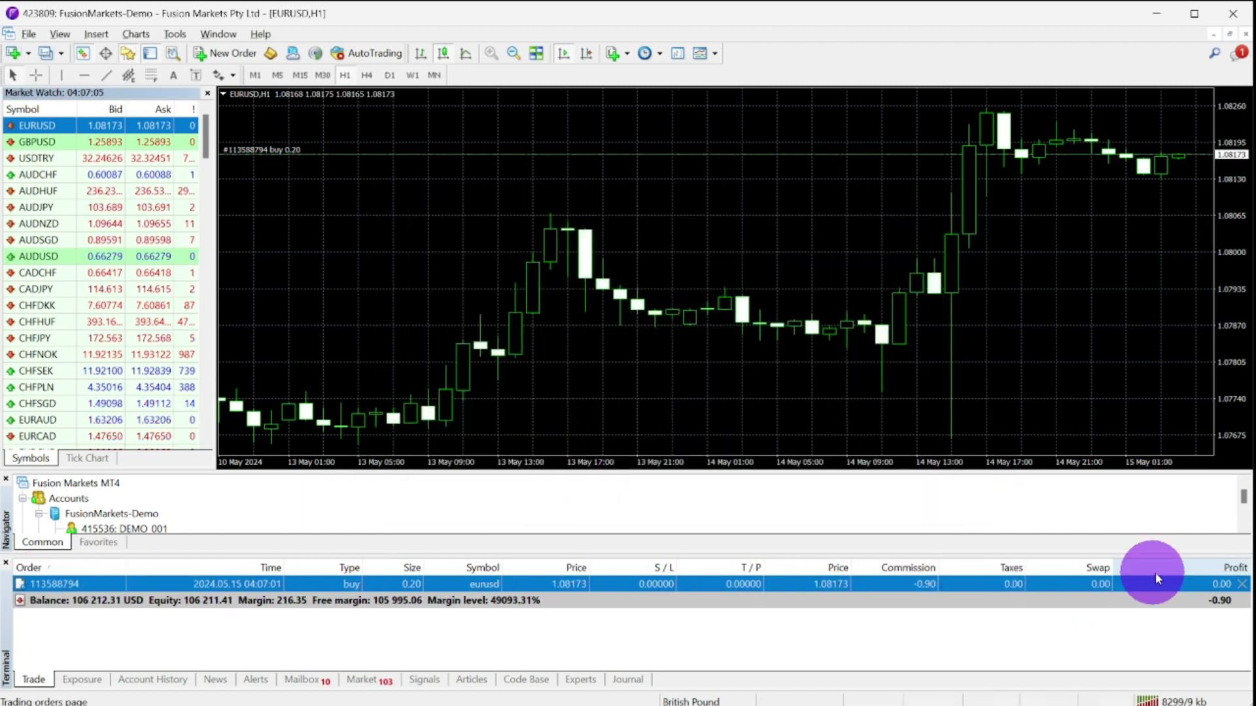
{"action": "mouse_move", "coordinate": [256, 197]}
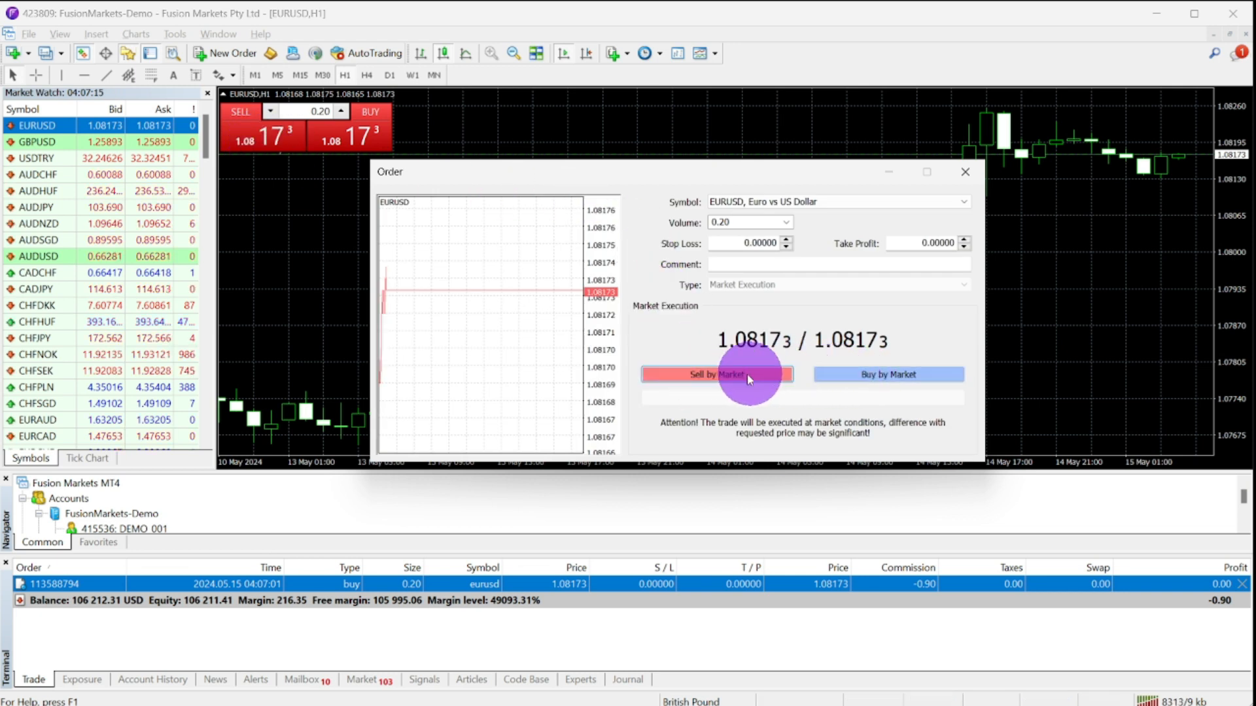
Step: Place a 0.20-lot EURUSD sell at market and confirm it
{"action": "left_click", "coordinate": [717, 374]}
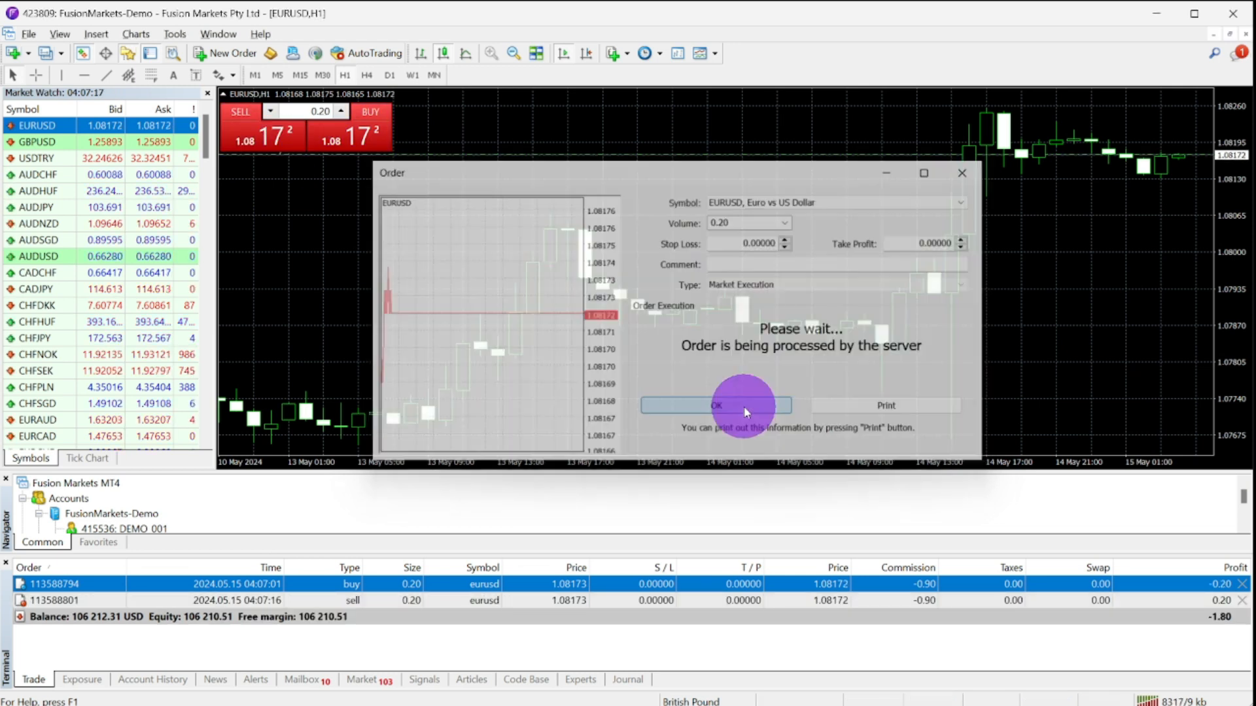
{"action": "left_click", "coordinate": [716, 405]}
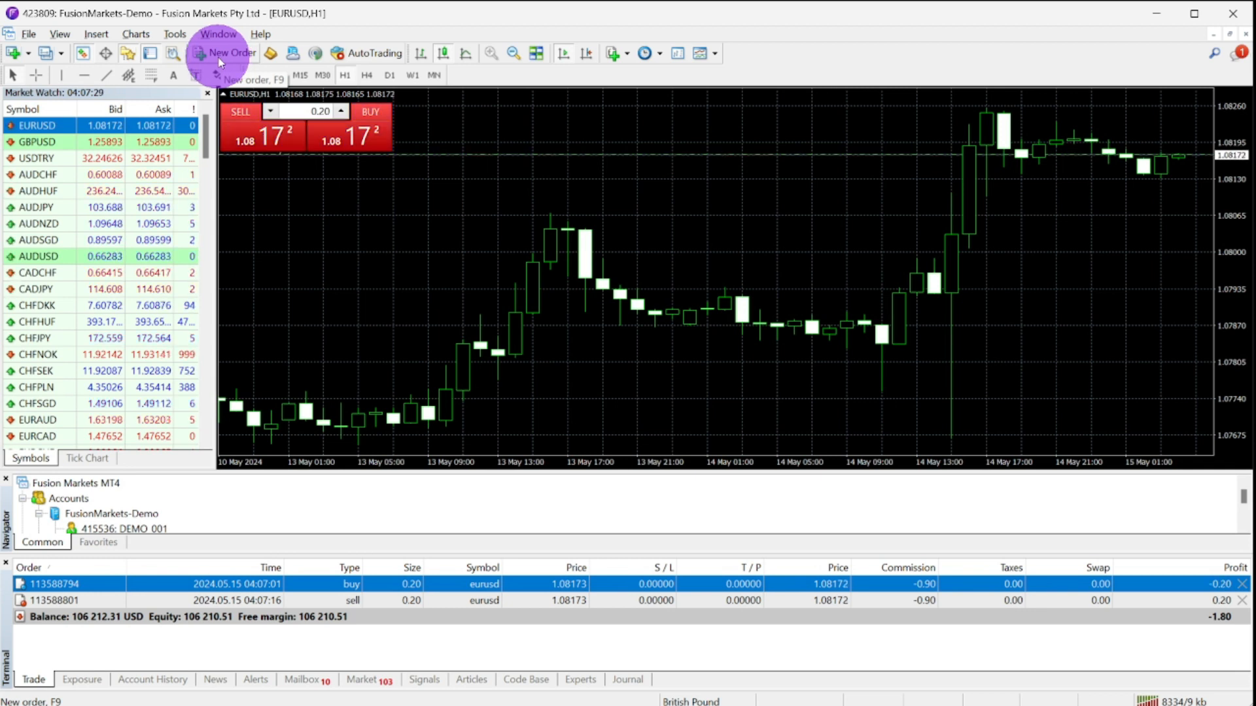
Step: Bring up a fresh EURUSD market order window with 0.20 lots via the toolbar New Order
{"action": "left_click", "coordinate": [217, 53]}
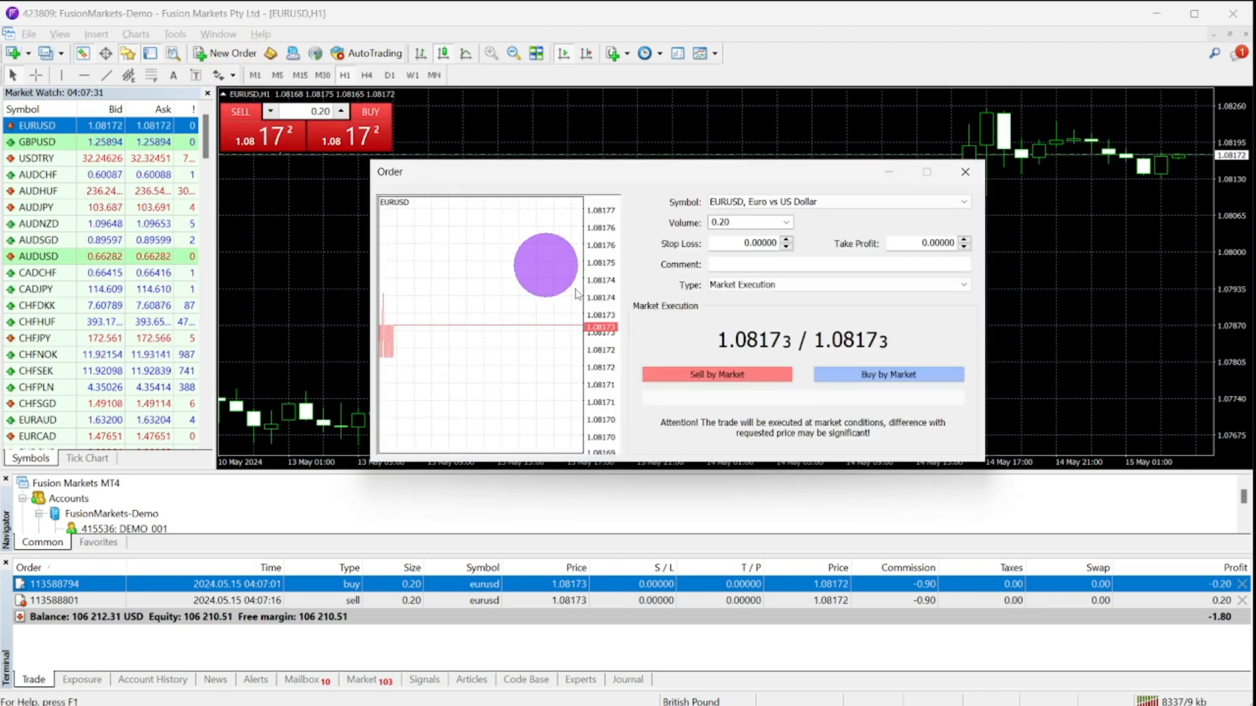